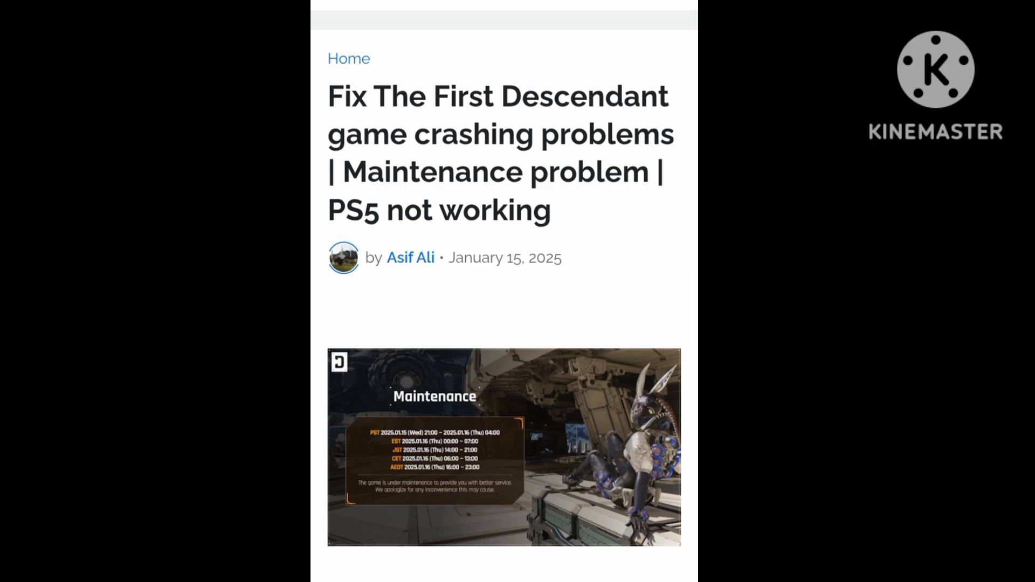
scroll(down, 3)
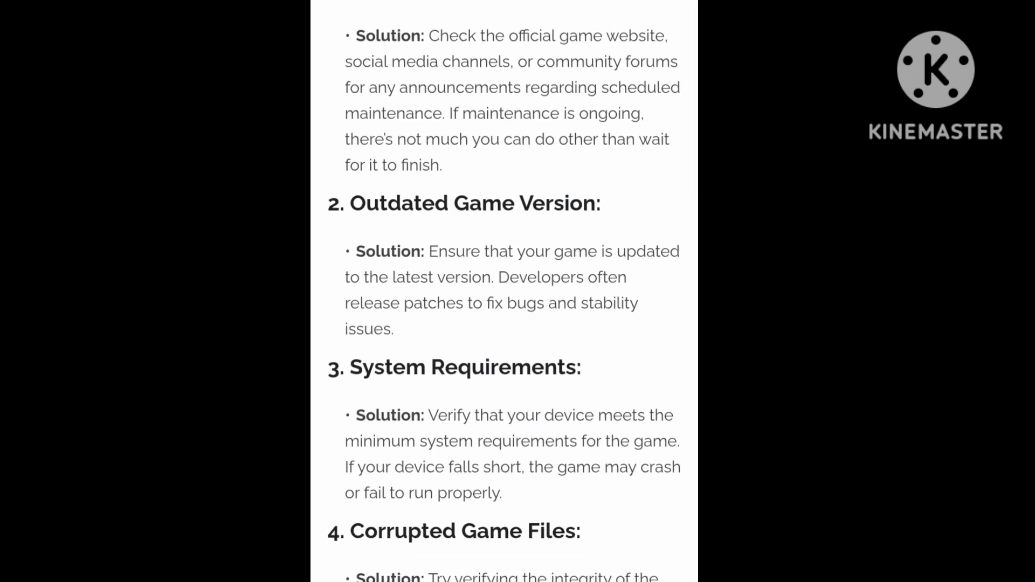
scroll(down, 3)
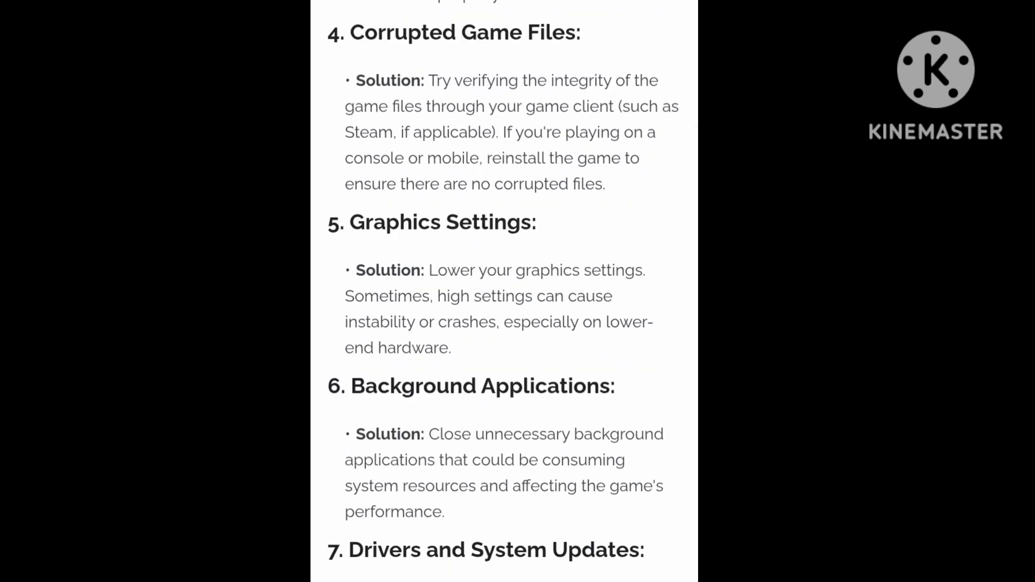
scroll(down, 3)
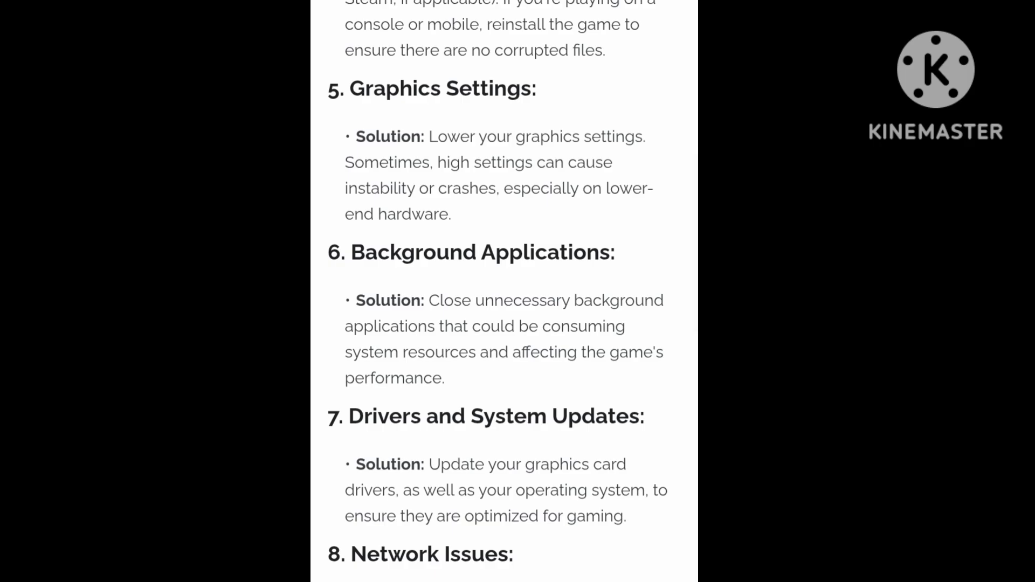
scroll(down, 3)
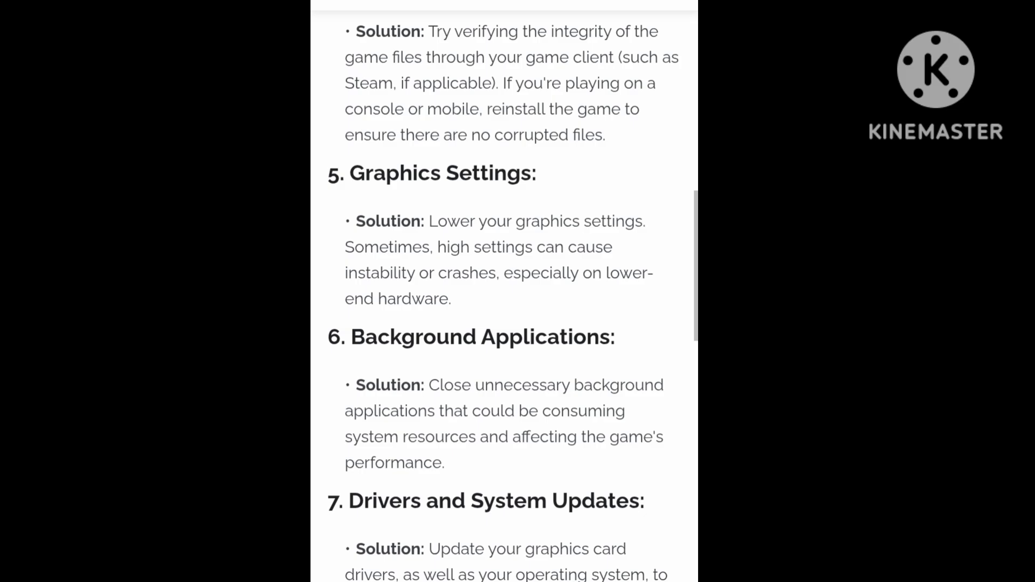
scroll(up, 3)
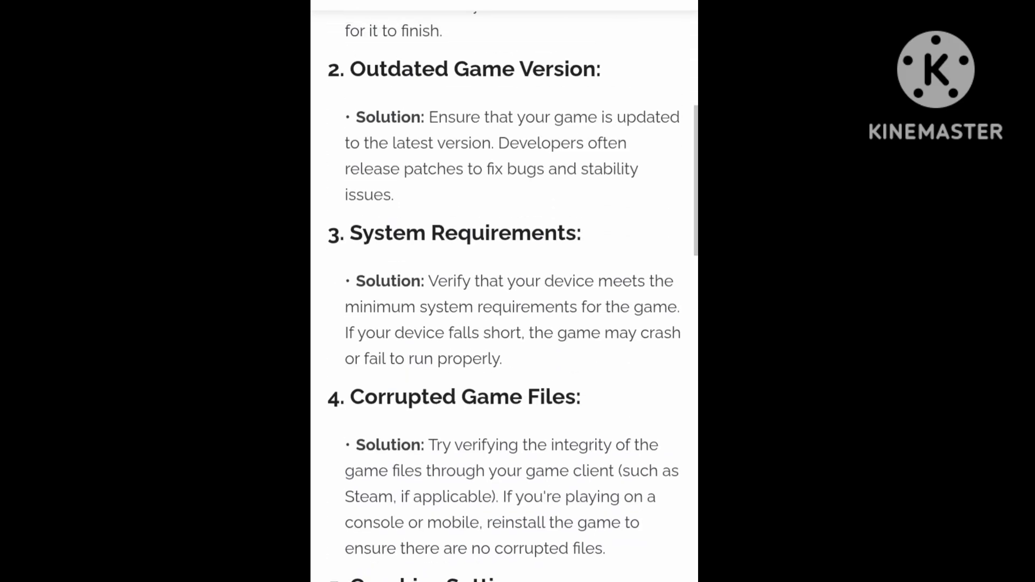